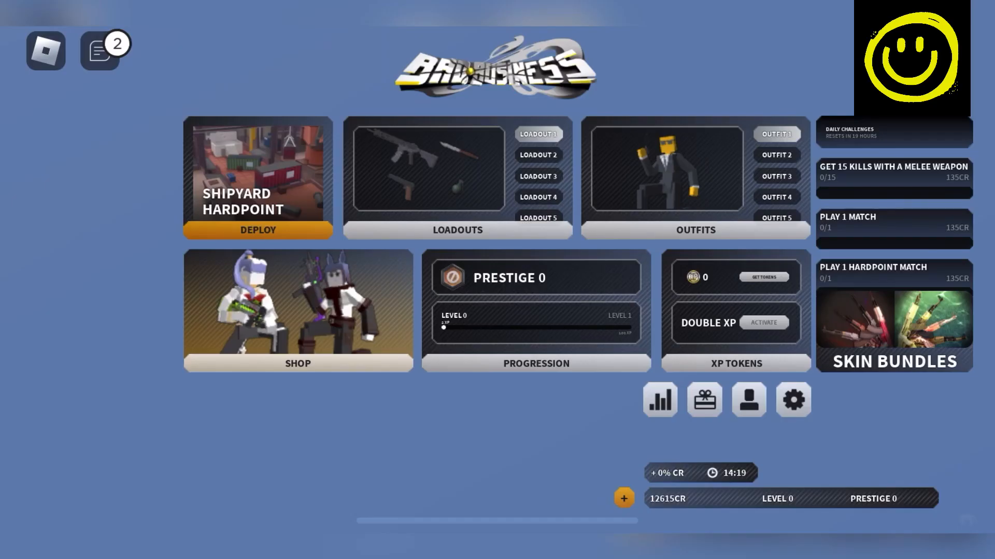
Briefly visit Settings, return to the main menu, then reach the Codes screen.
left_click(793, 399)
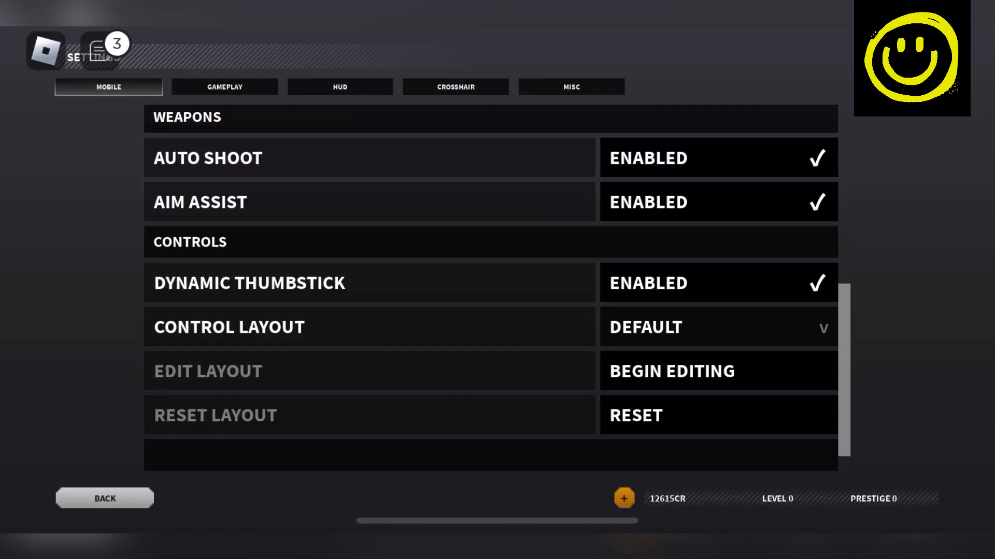
left_click(104, 498)
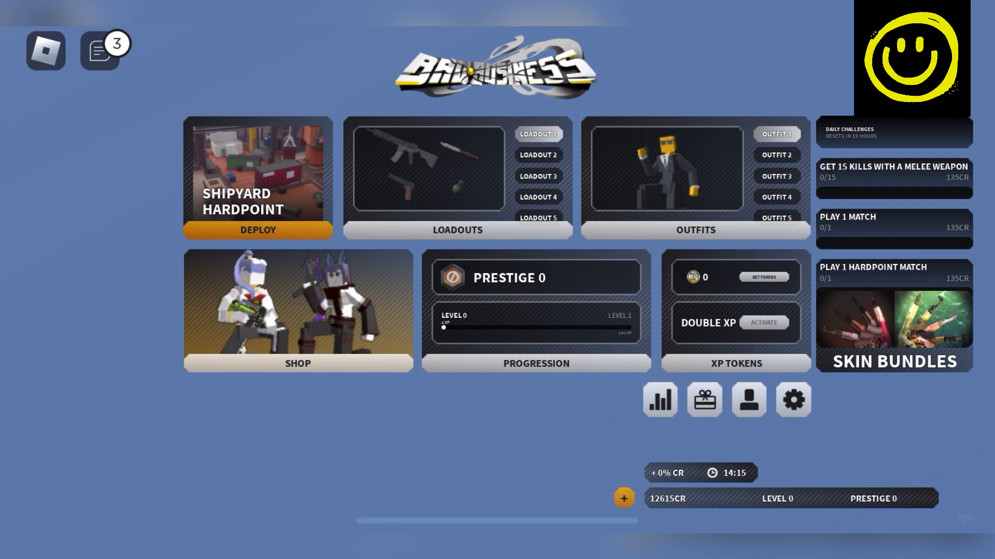
left_click(98, 50)
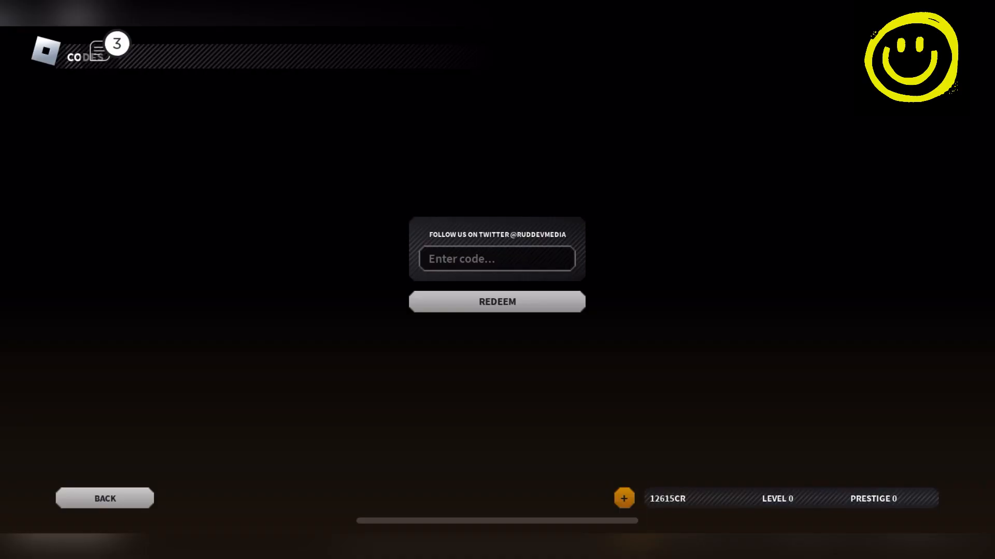
Enter the phrases 'Bran' and 'Big' in the code field, then go Back to the main menu.
left_click(496, 259)
type("Happy gaming")
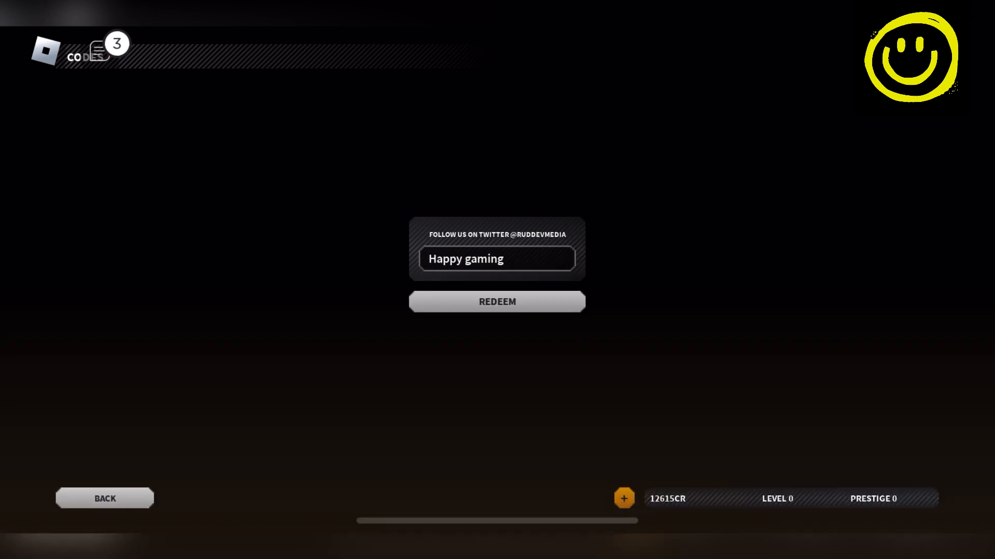
type("Brand new codes✅✅💘❤️🥰")
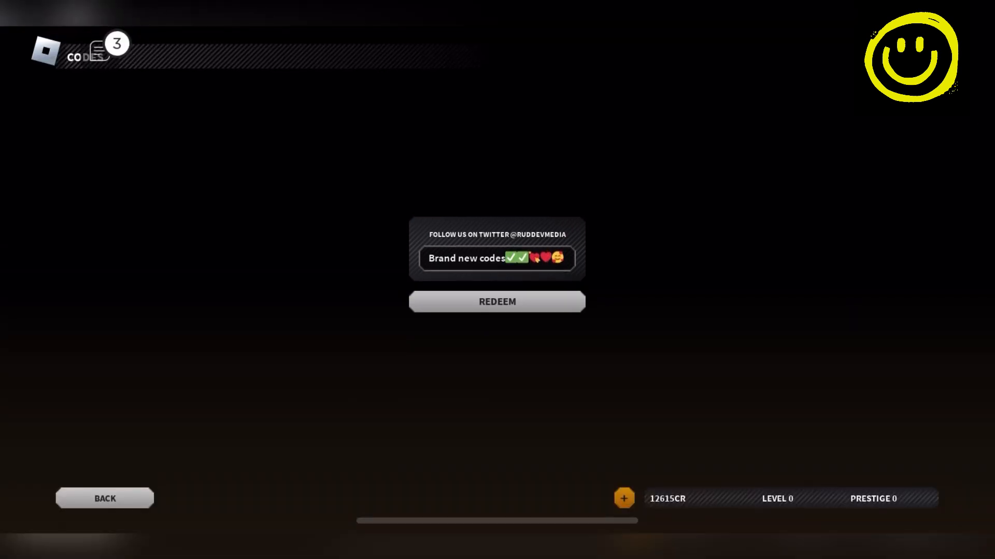
type("Big")
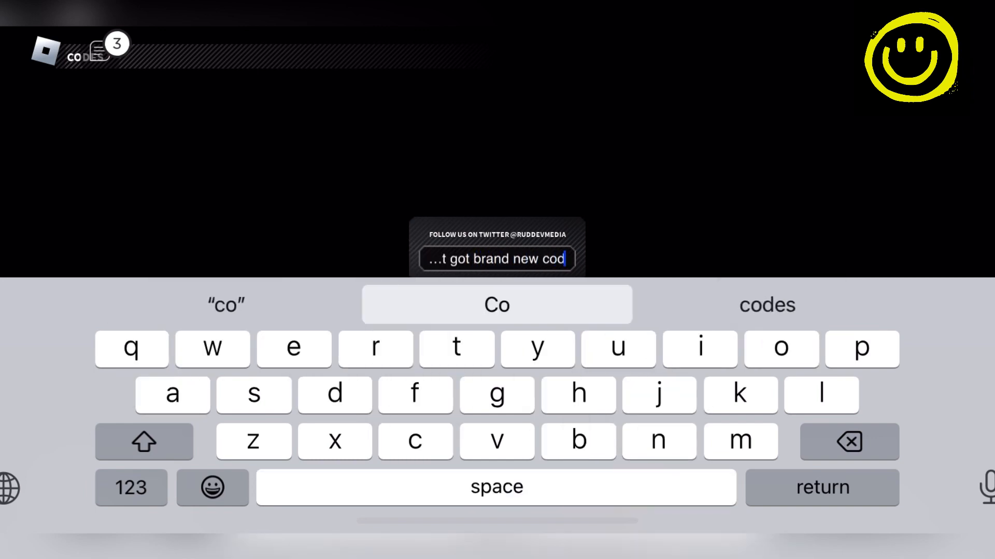
key("return")
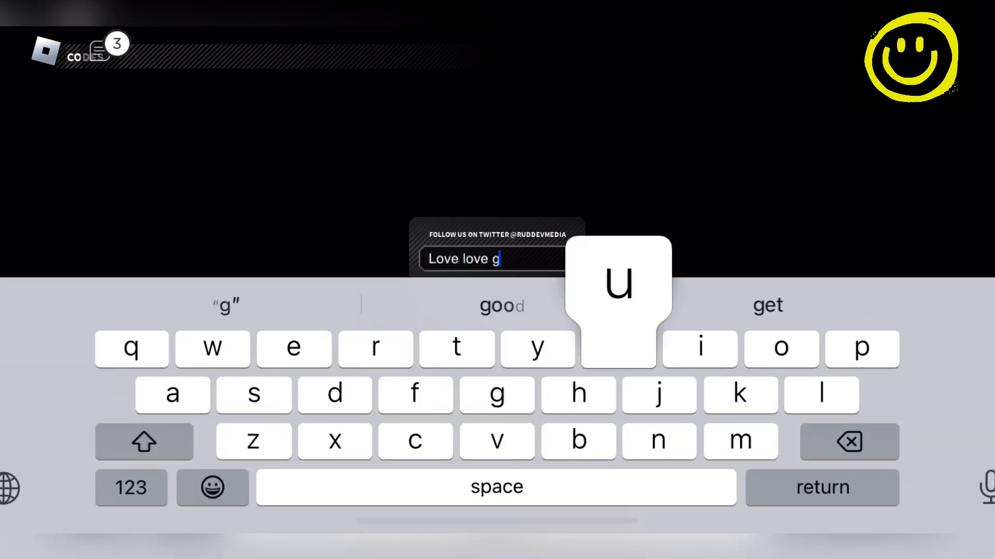
left_click(212, 487)
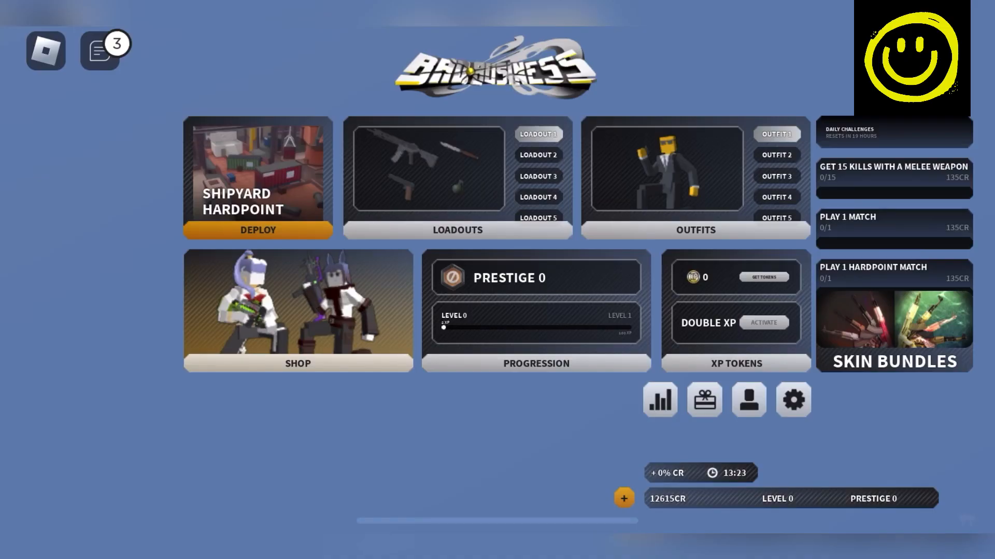
Return to the Codes screen and enter 'Love' in the code field.
left_click(793, 400)
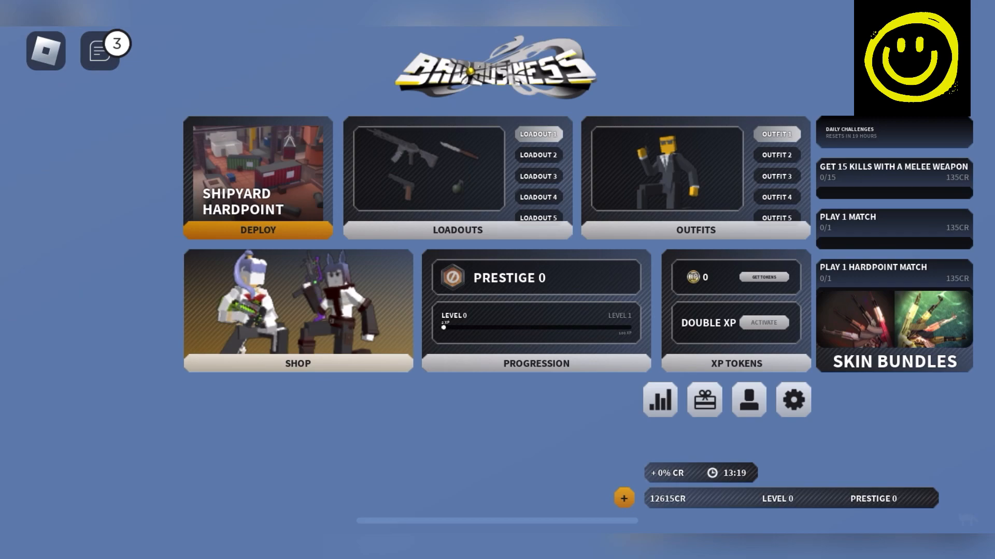
left_click(98, 52)
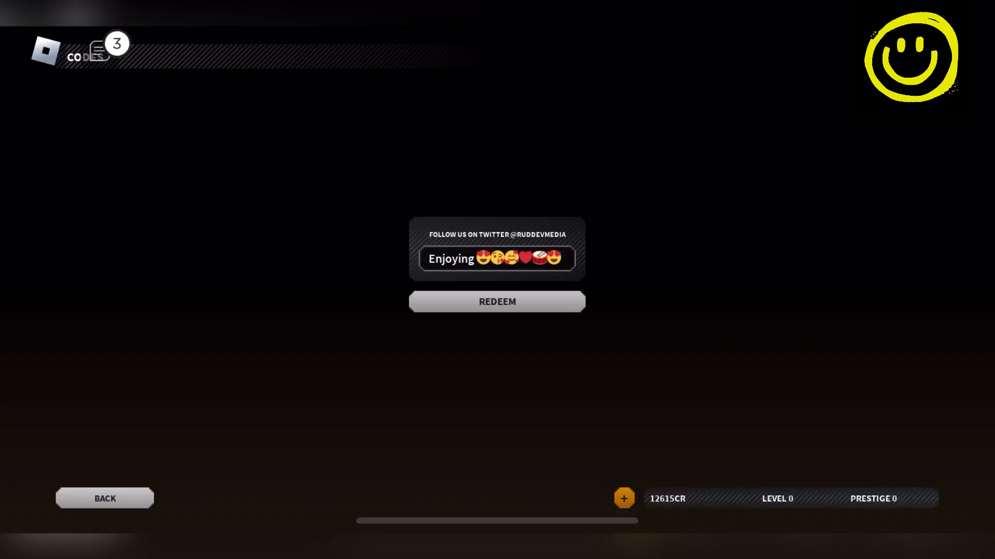
type("Love 🥰 this")
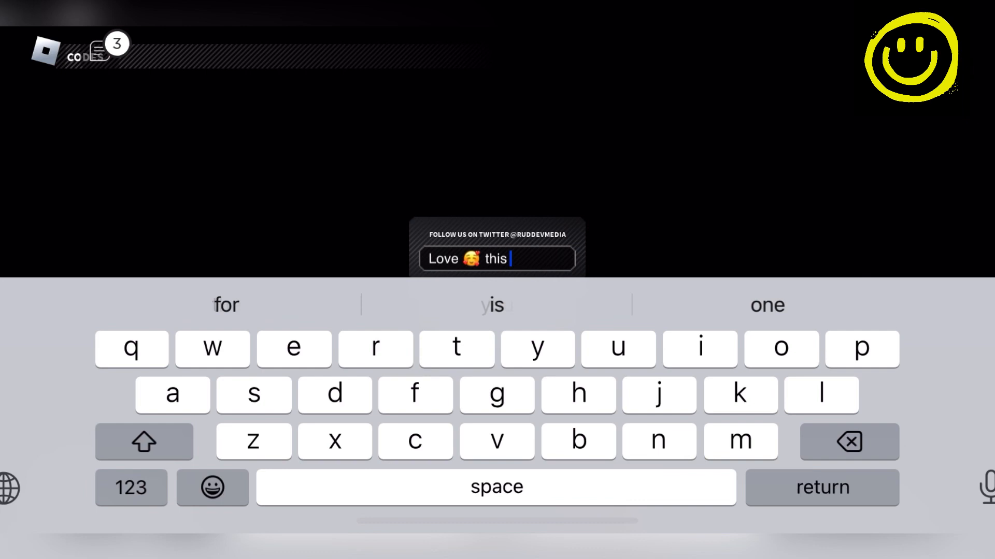
left_click(848, 441)
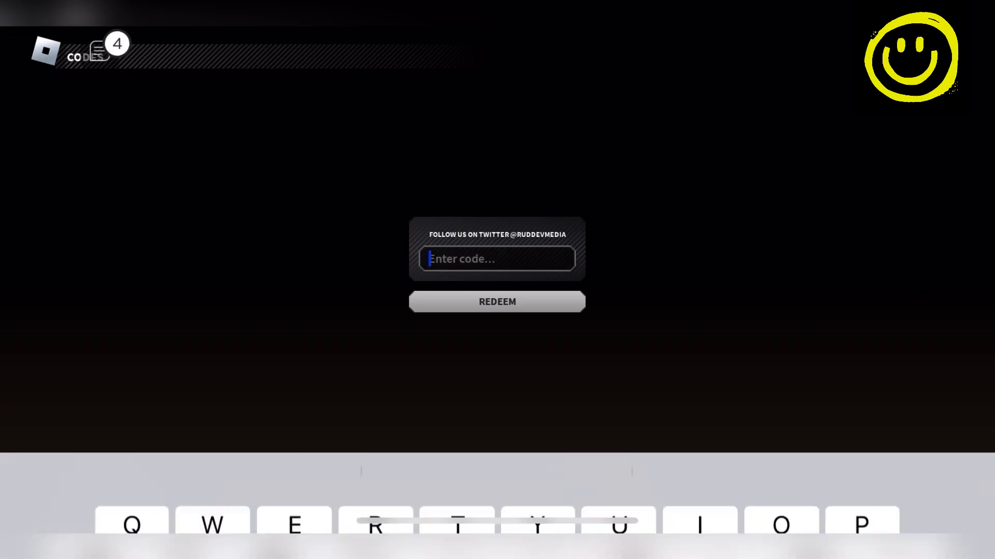
Enter 'Just new codes guy' with an emoji; the match summary showing +0 CR appears.
type("Just got")
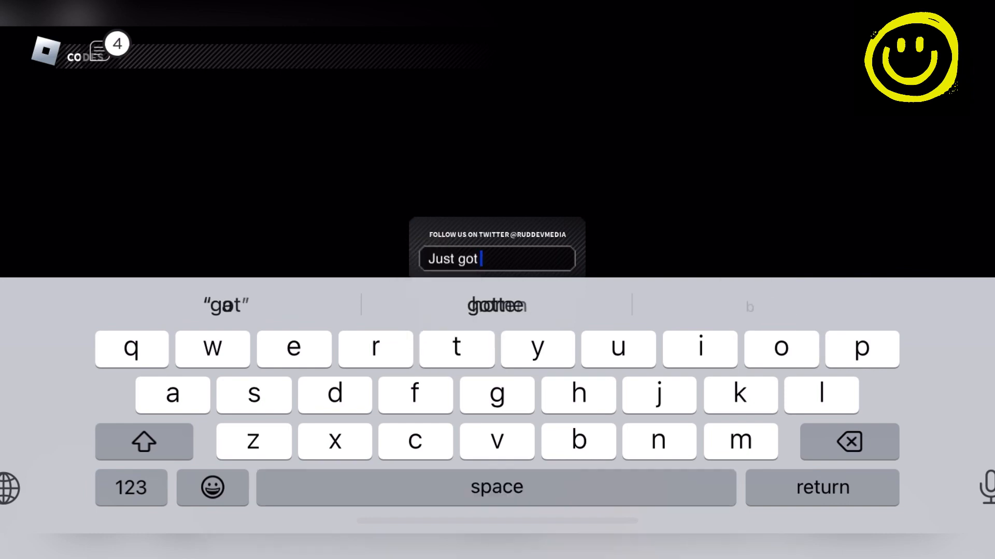
type("new code")
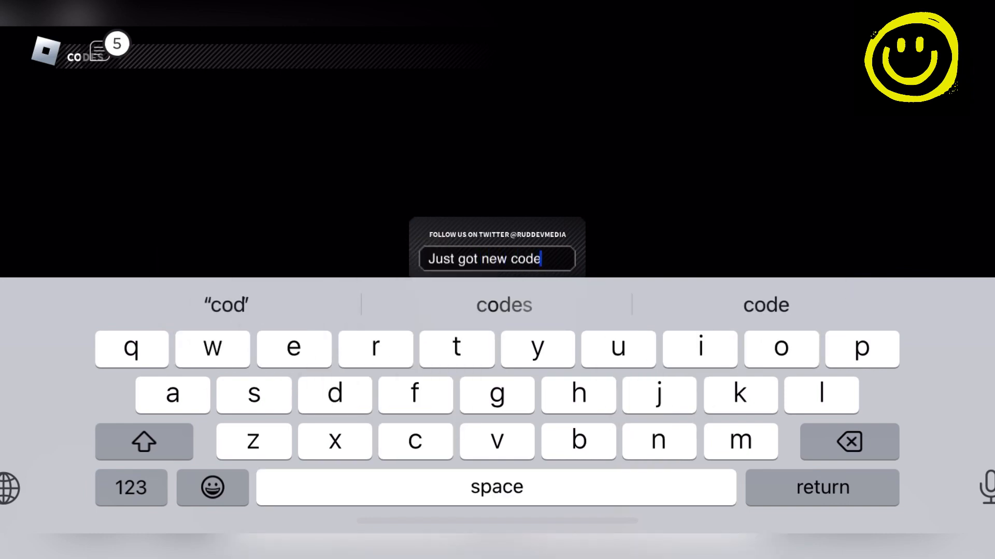
type("s guy")
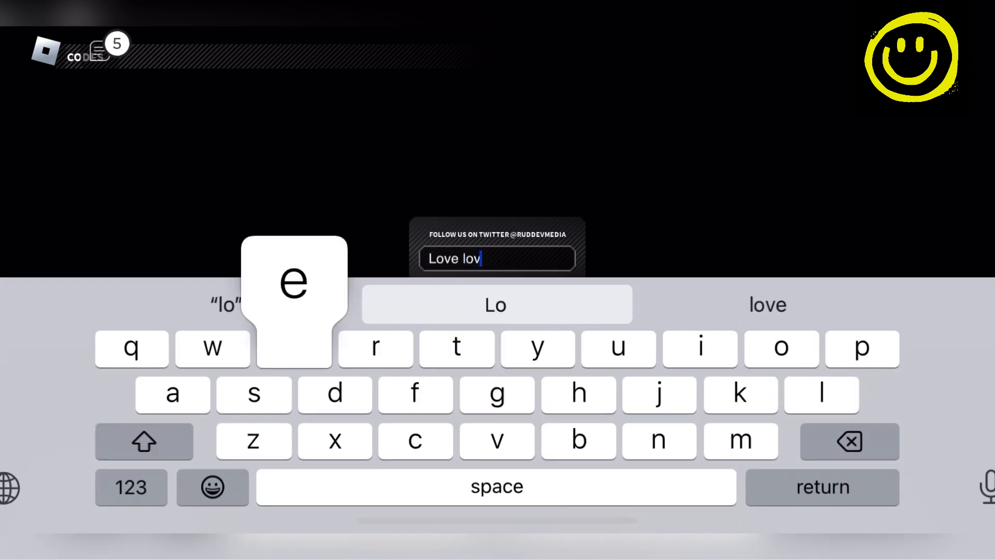
left_click(211, 488)
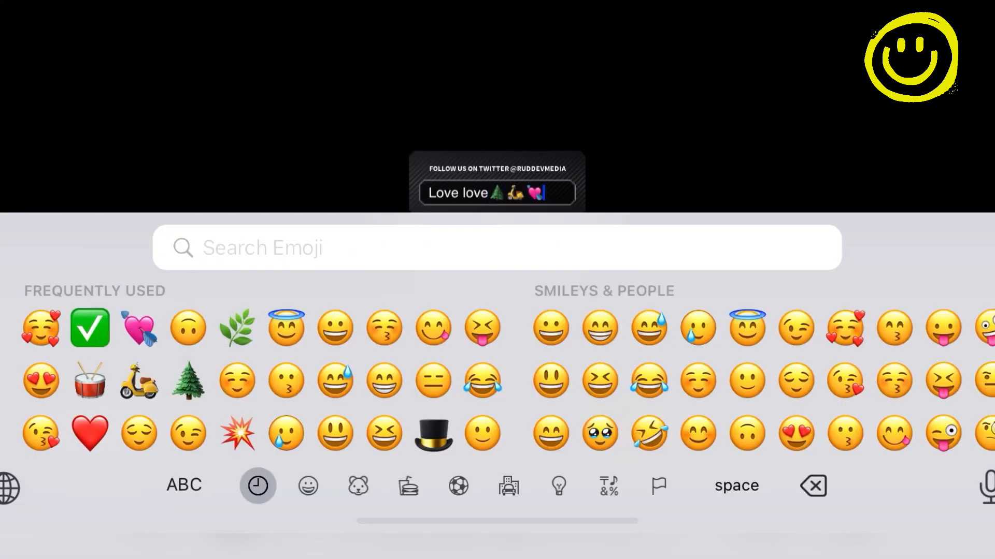
left_click(89, 327)
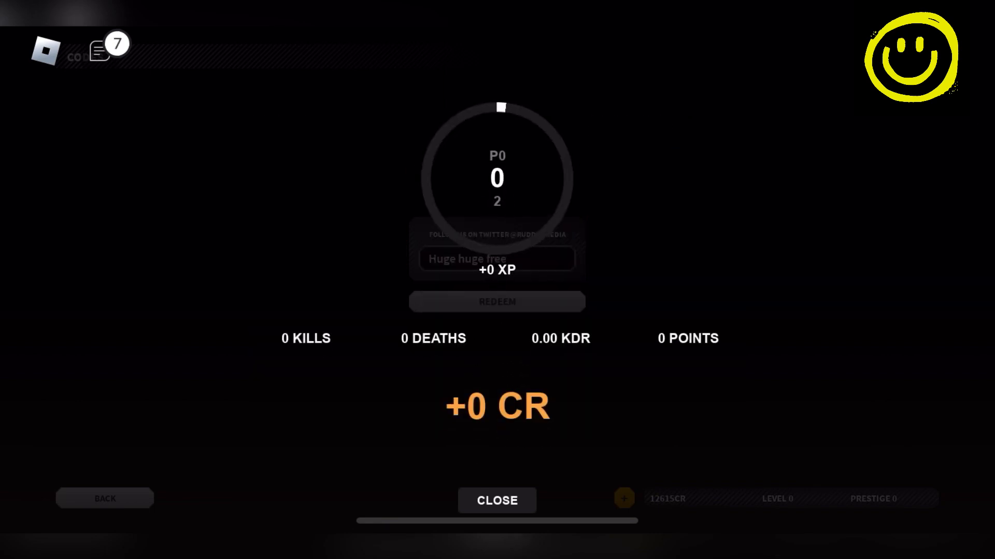
Close the match summary and begin the code SNIPERS in the code field.
left_click(497, 259)
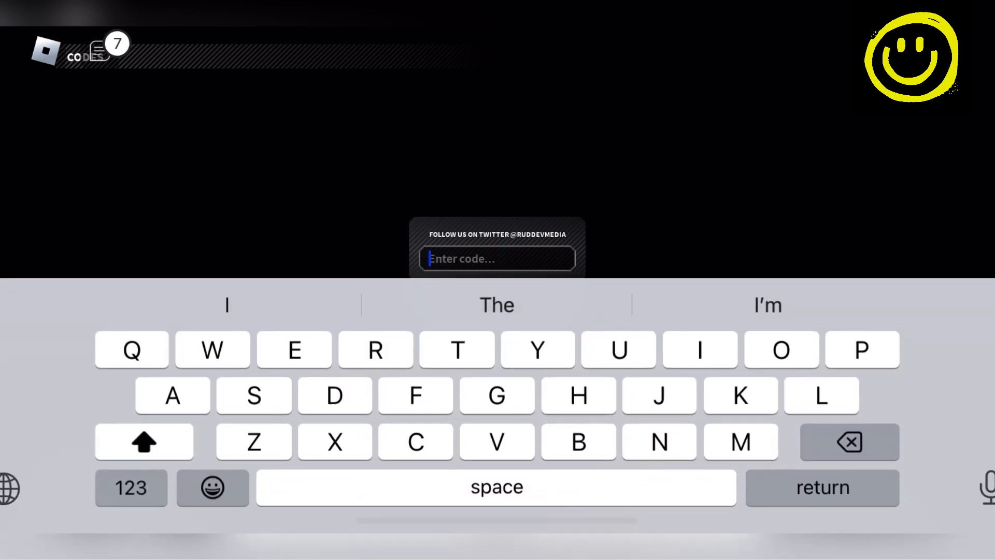
left_click(455, 351)
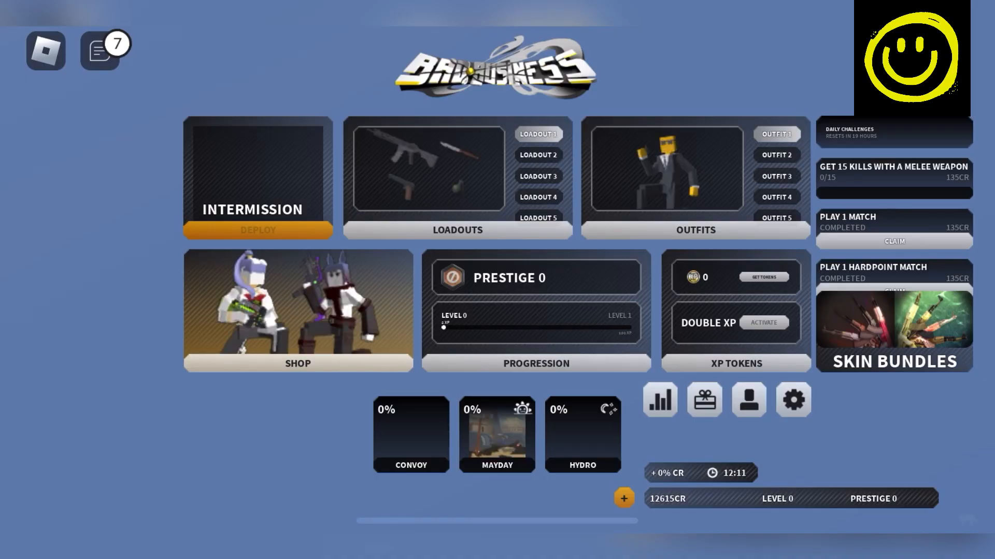
type("Cod")
type("SNIPERS")
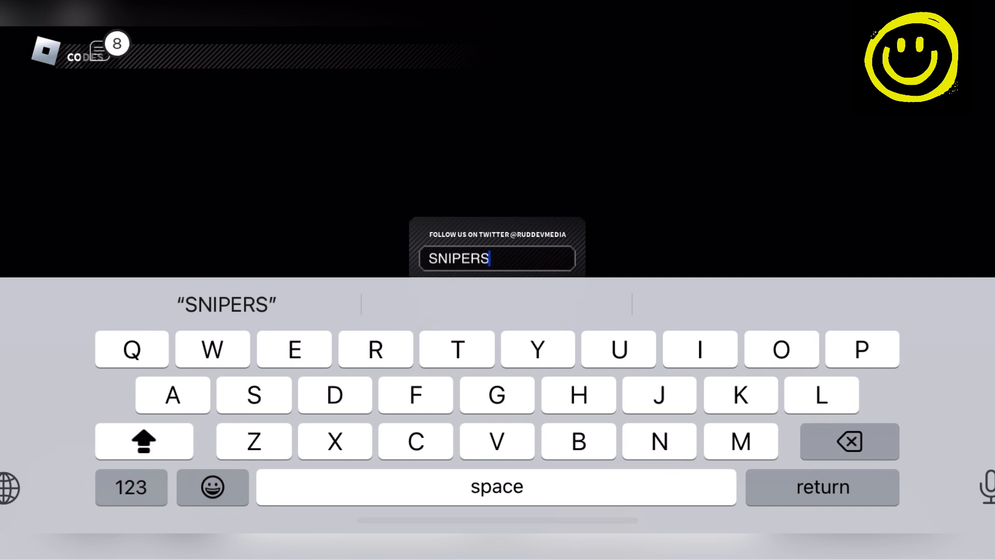
Complete SNIPERSGALORE and redeem it, raising credits from 12615 to 14615 CR.
left_click(496, 394)
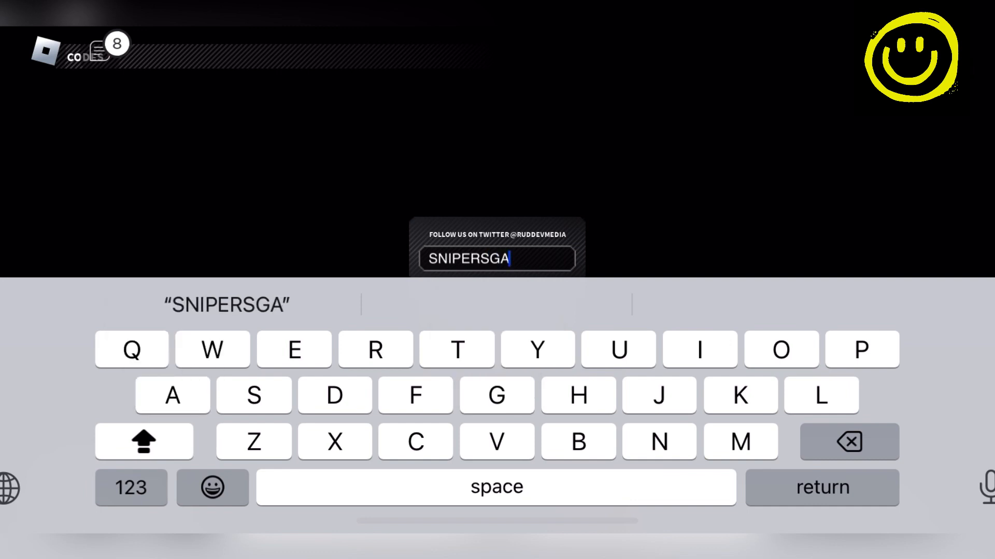
type("LORE")
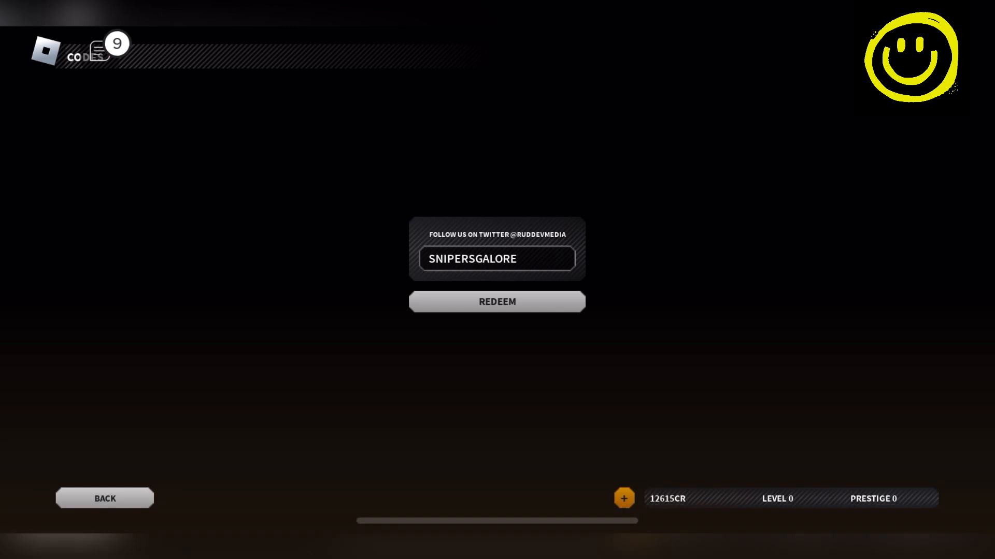
left_click(496, 301)
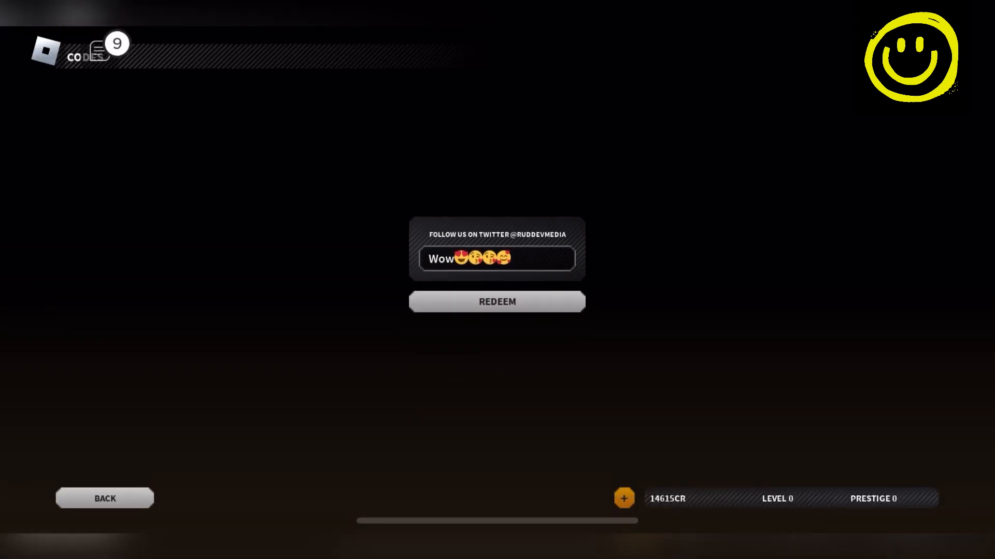
type("got it guys")
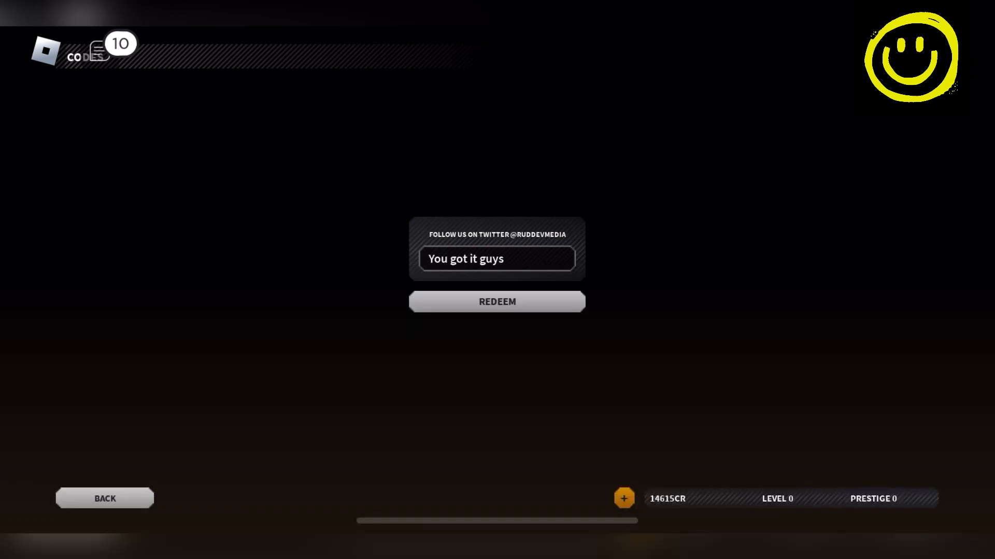
Enter the phrase '2nd' in the code field and refocus it for the next code.
left_click(496, 259)
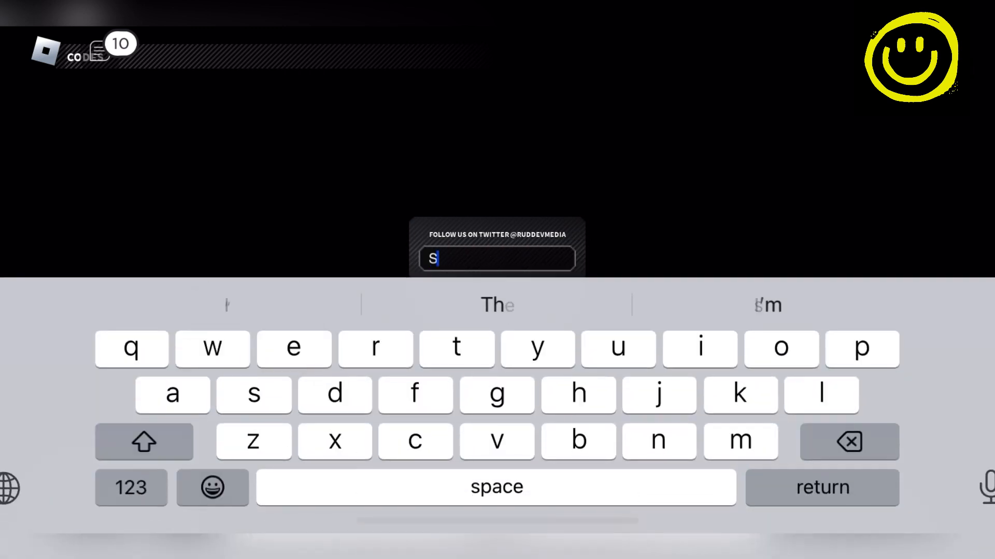
left_click(211, 487)
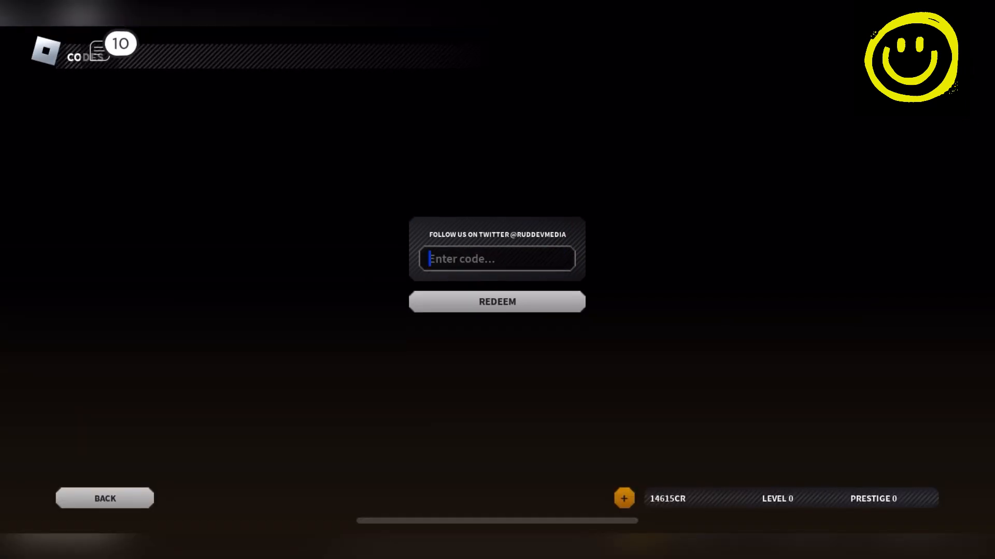
type("2nd code")
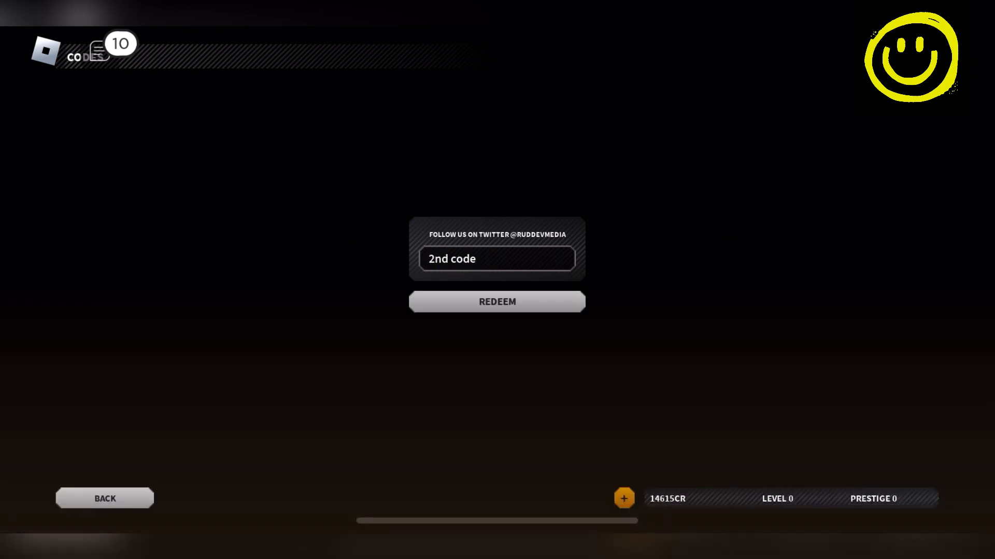
left_click(496, 259)
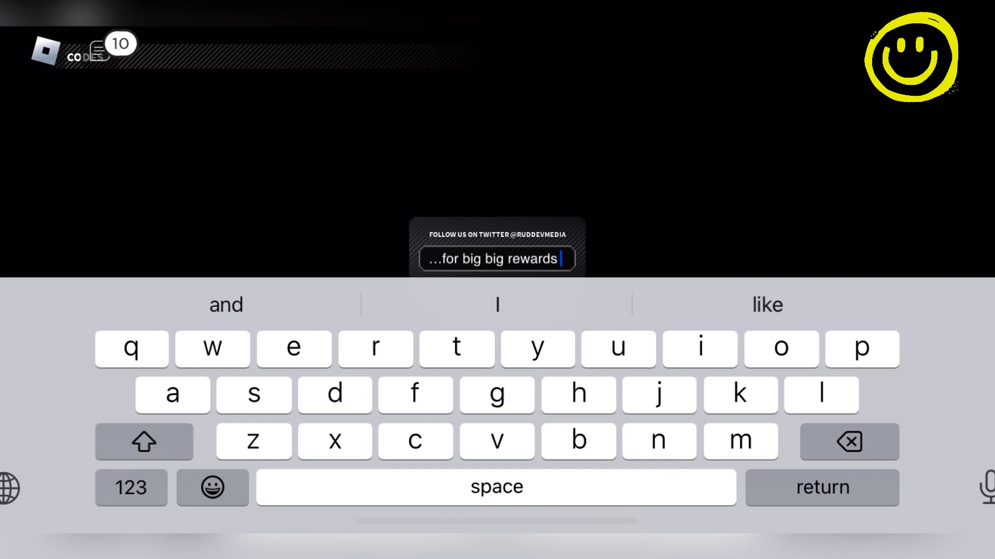
Begin the second code, which reads FUNFOR so far.
left_click(212, 488)
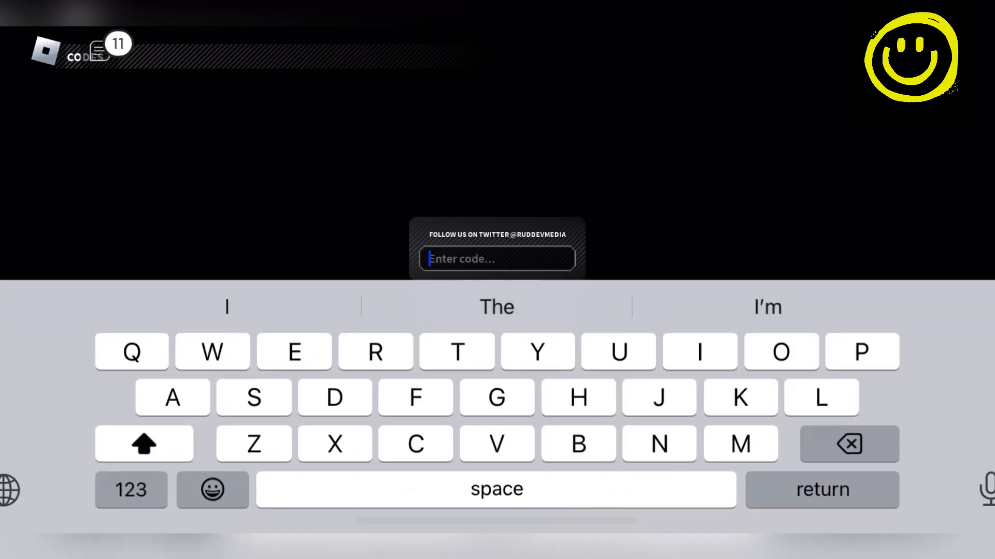
type("FUNFO")
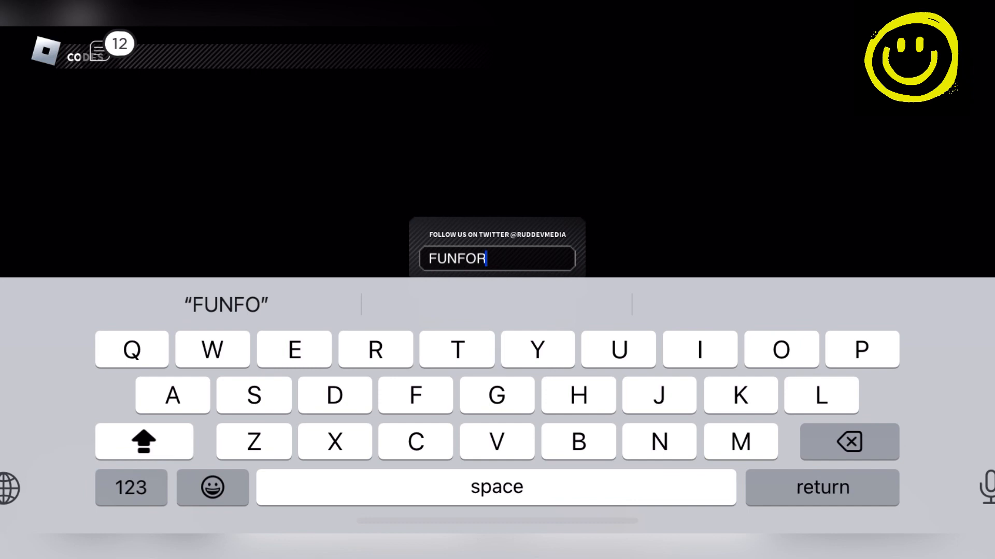
type("R")
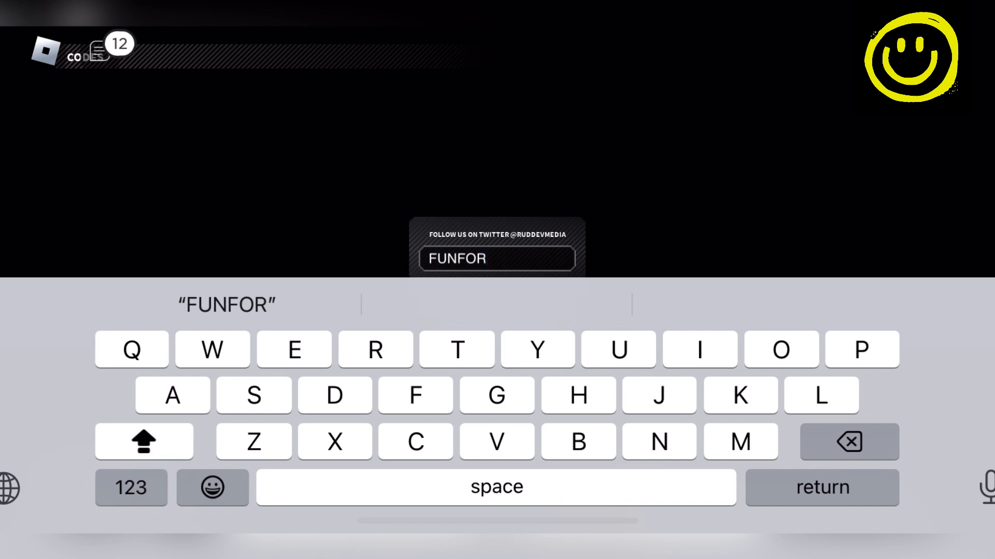